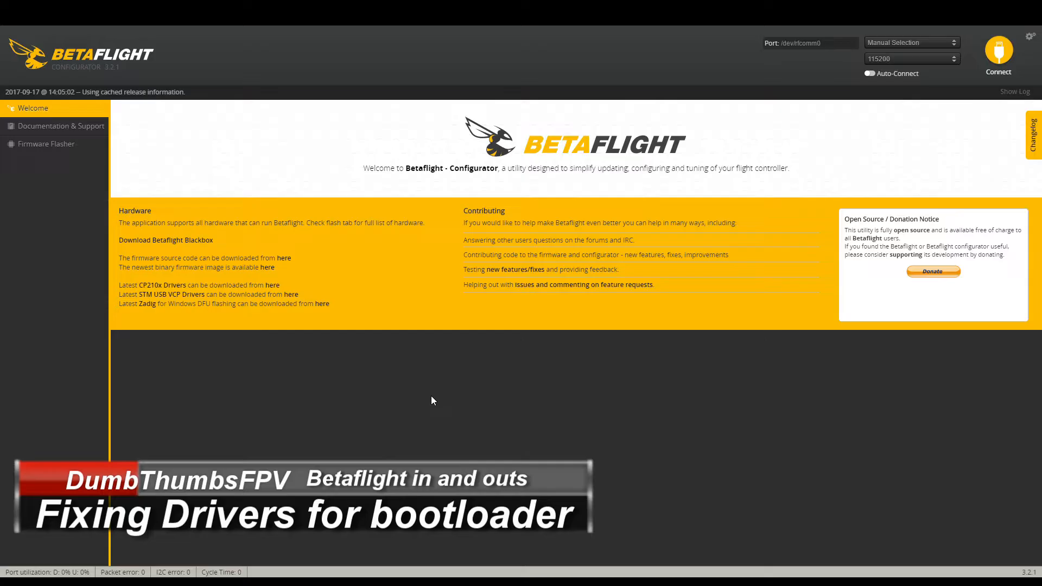
pyautogui.moveTo(455, 393)
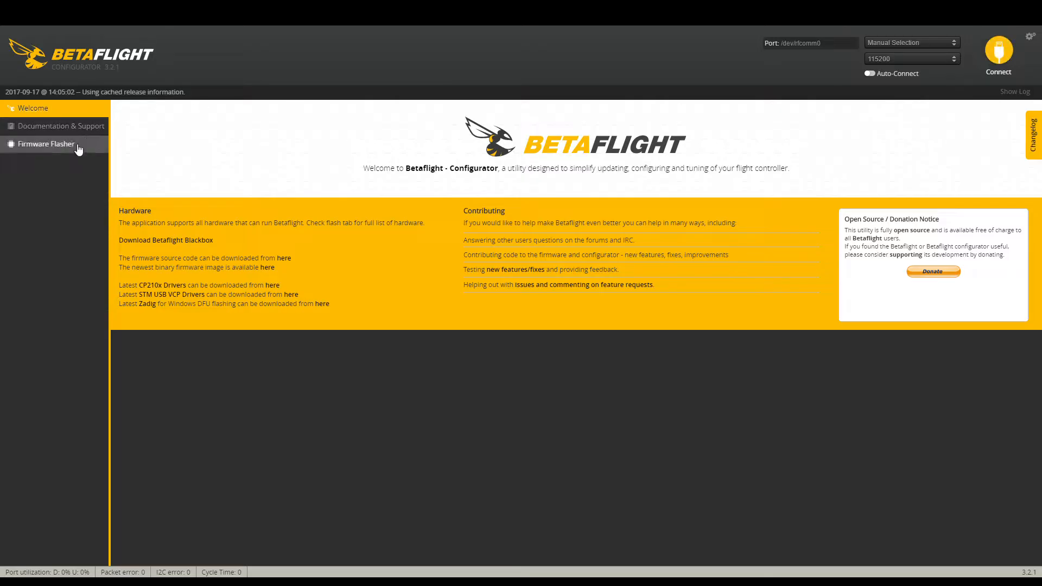
# Step: Visit the firmware flashing page, then return to the Betaflight welcome page with the driver links
pyautogui.click(47, 143)
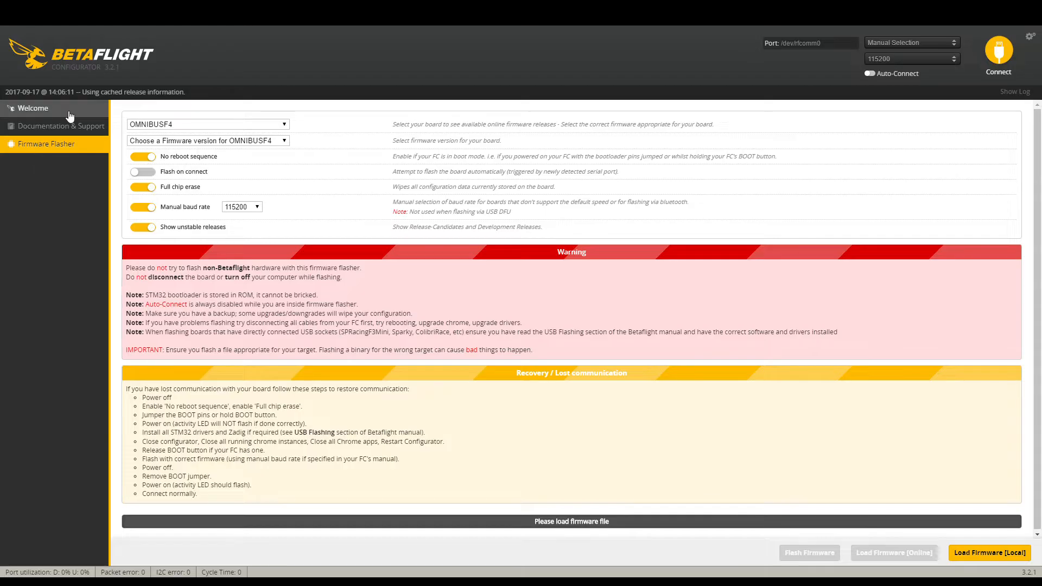
pyautogui.moveTo(74, 94)
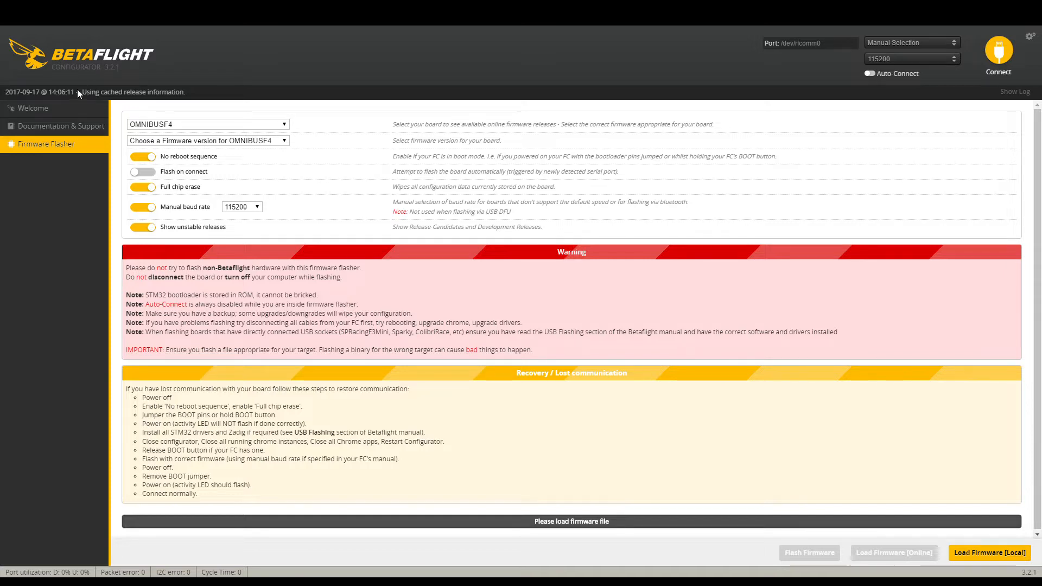
pyautogui.moveTo(132, 135)
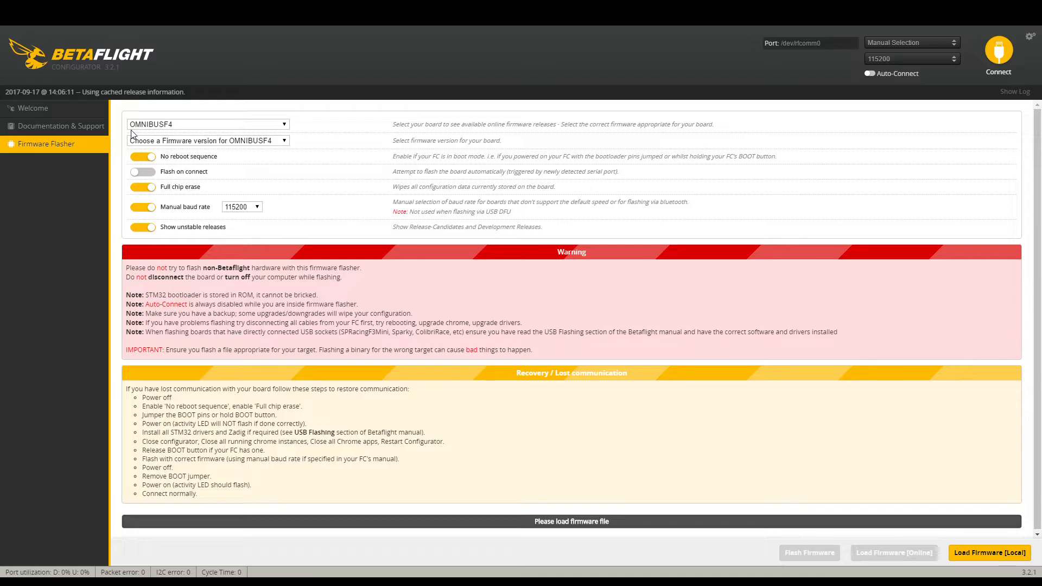
pyautogui.click(31, 108)
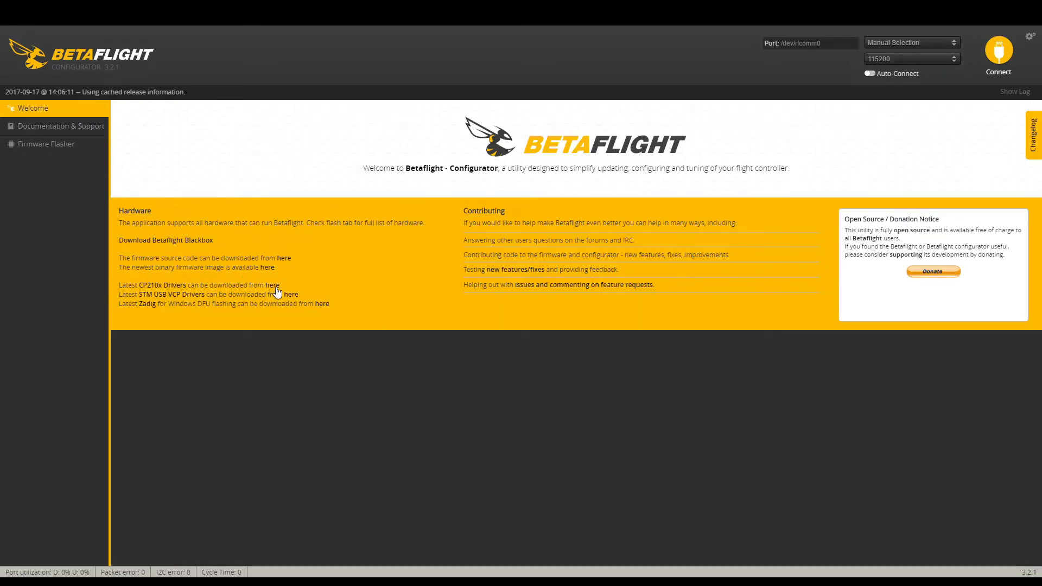
pyautogui.moveTo(138, 294)
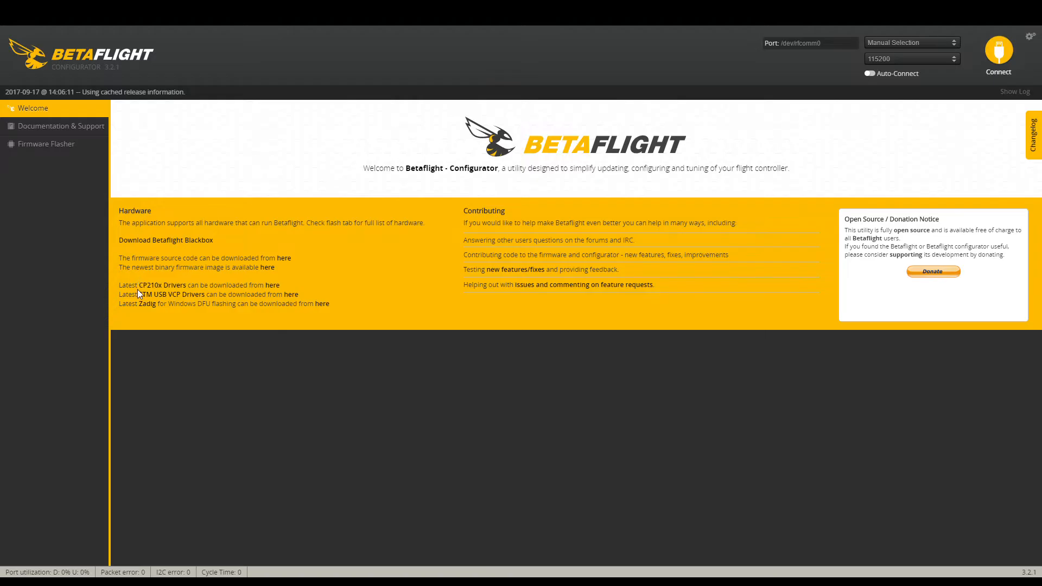
pyautogui.moveTo(208, 300)
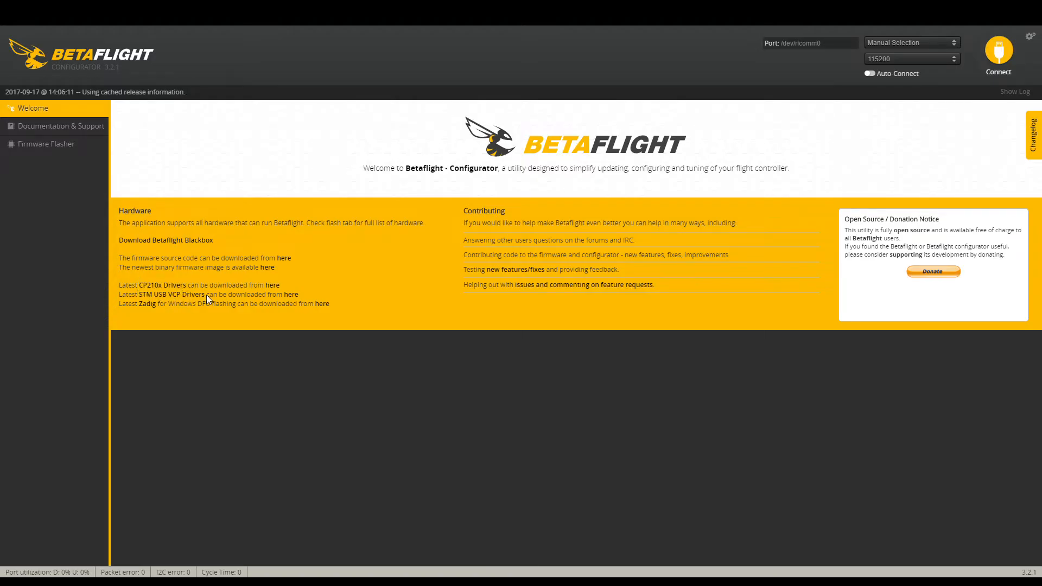
pyautogui.moveTo(289, 306)
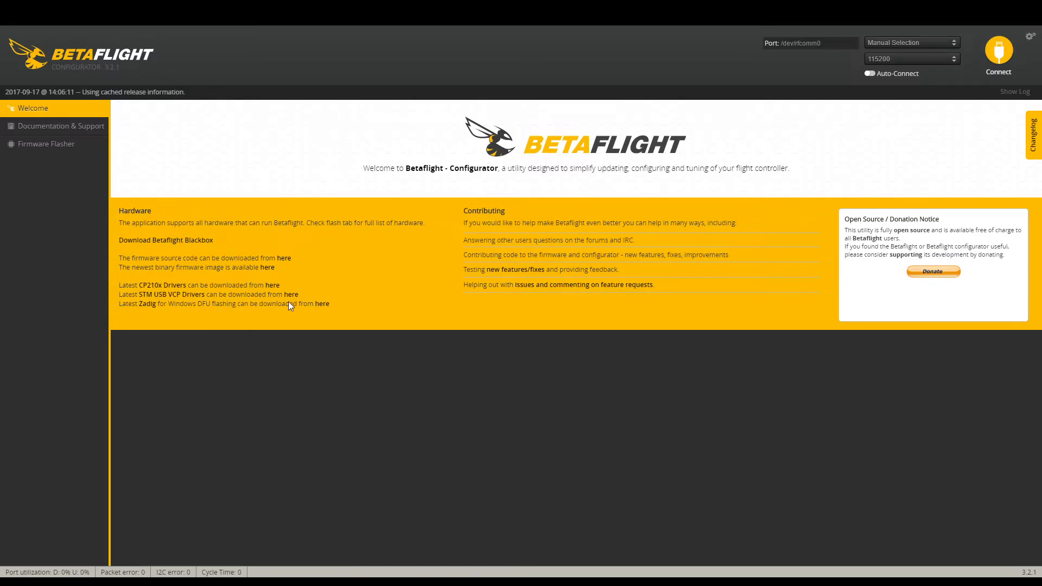
pyautogui.moveTo(232, 311)
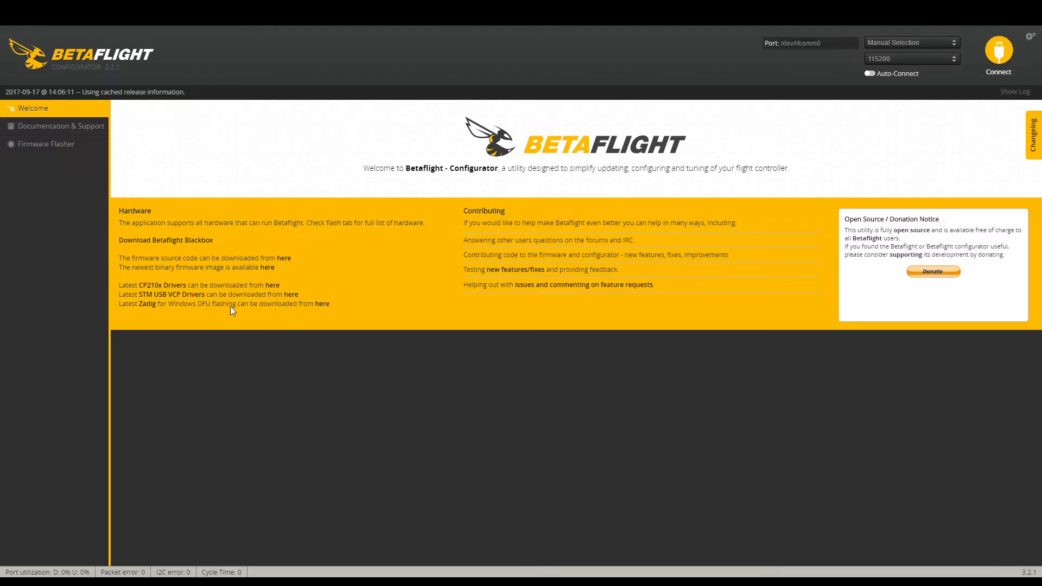
pyautogui.moveTo(284, 295)
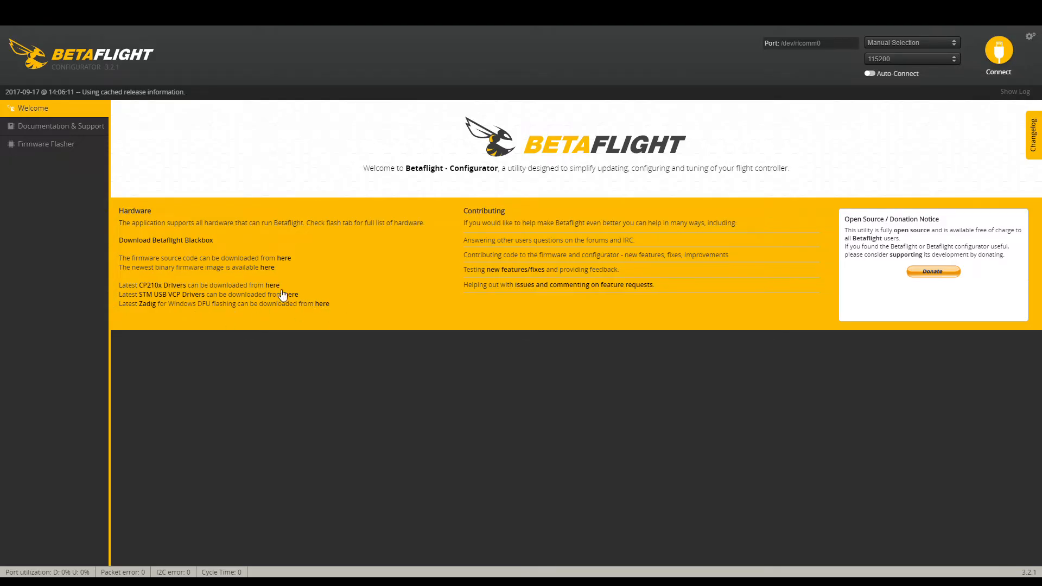
pyautogui.moveTo(337, 312)
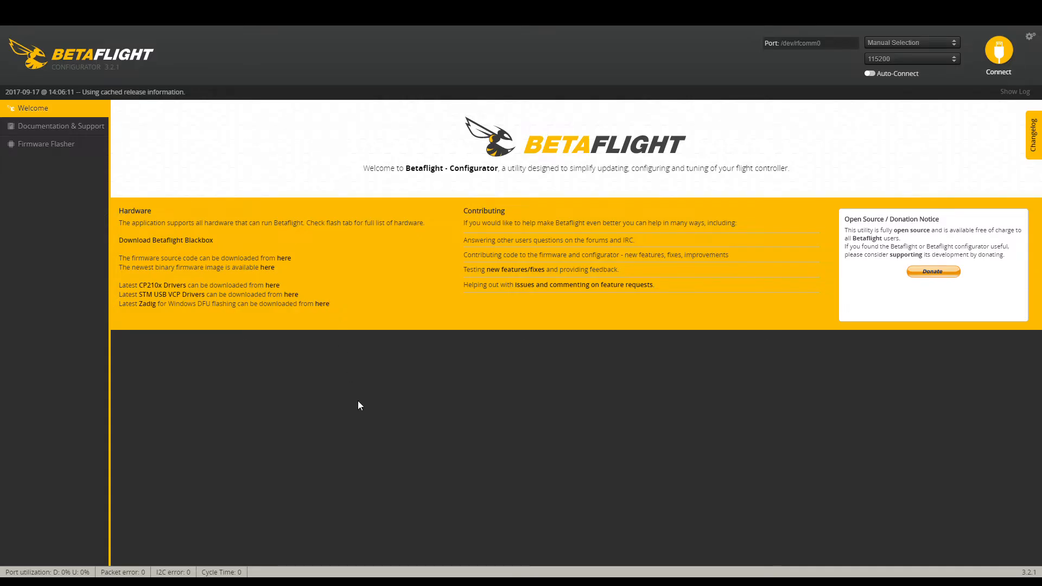
pyautogui.moveTo(968, 110)
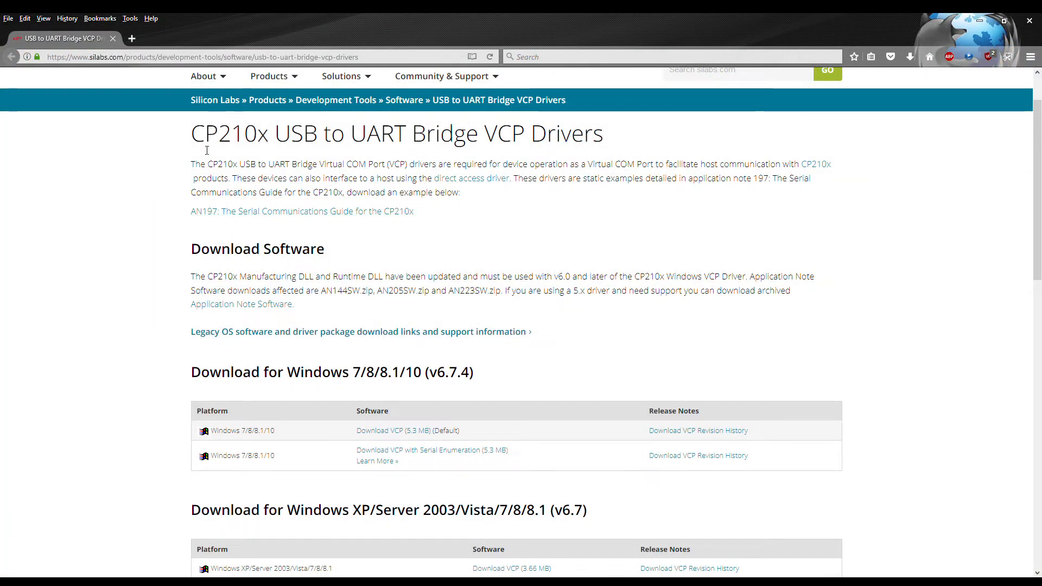
pyautogui.moveTo(469, 147)
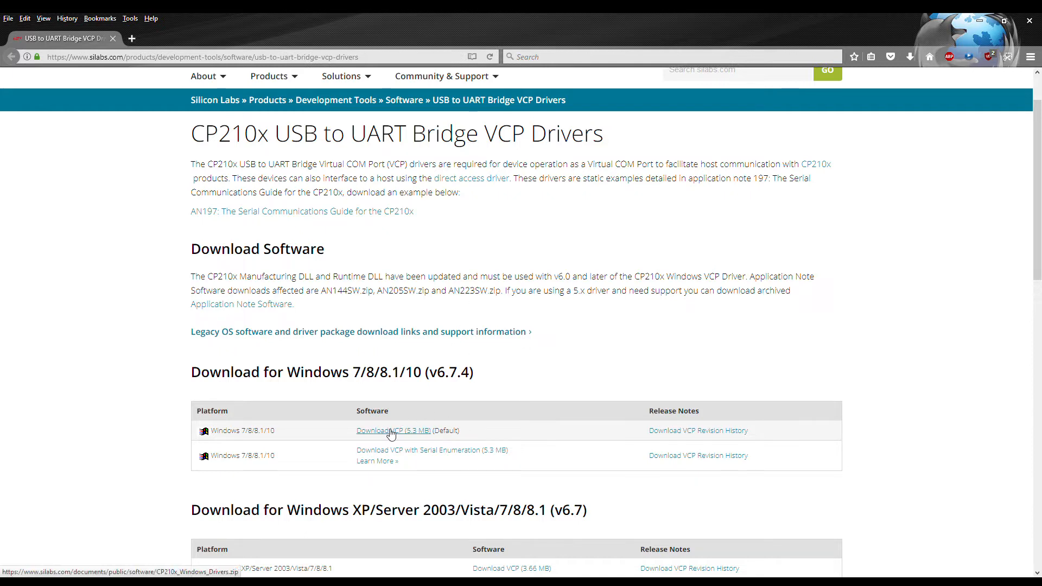
pyautogui.moveTo(401, 433)
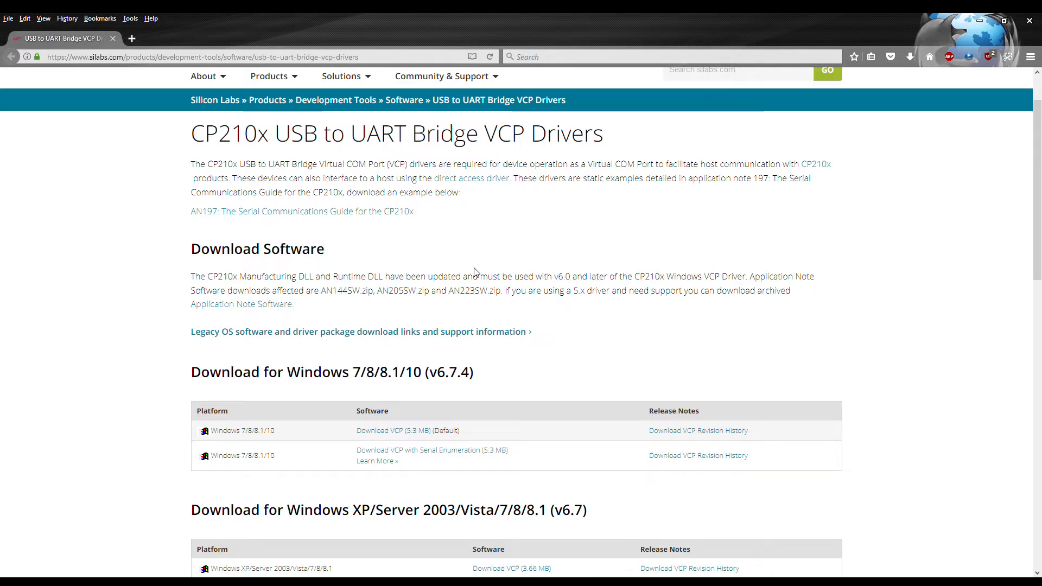
pyautogui.moveTo(1010, 54)
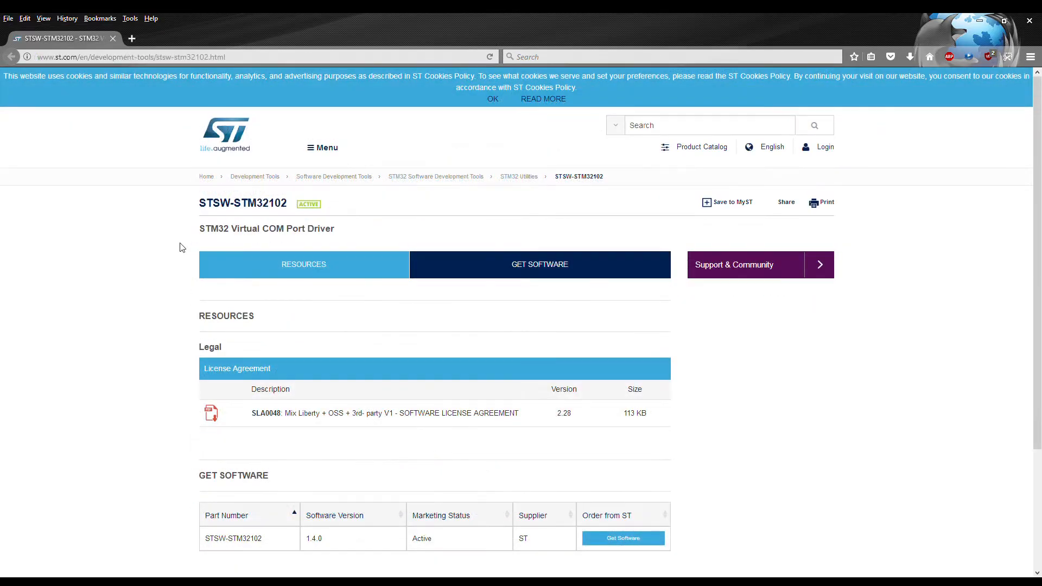
pyautogui.moveTo(200, 248)
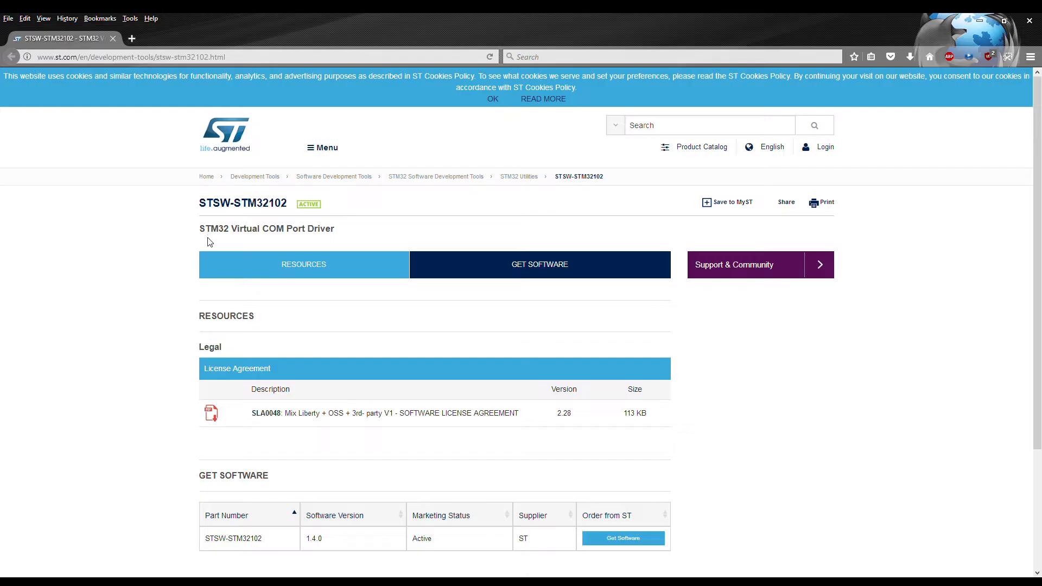
pyautogui.moveTo(258, 245)
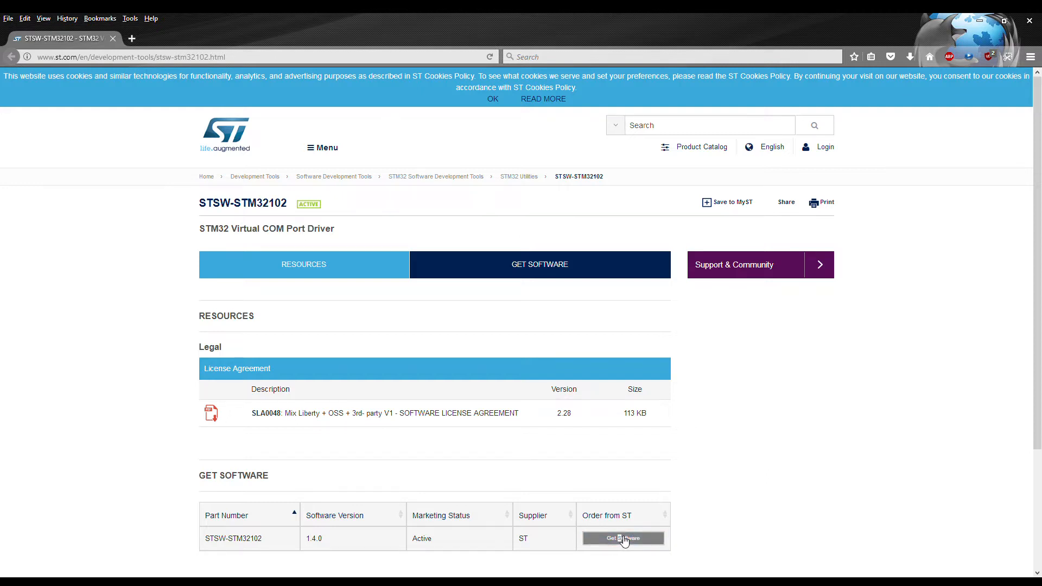
# Step: Request the STM32 Virtual COM Port Driver (STSW-STM32102) via Get Software
pyautogui.click(623, 539)
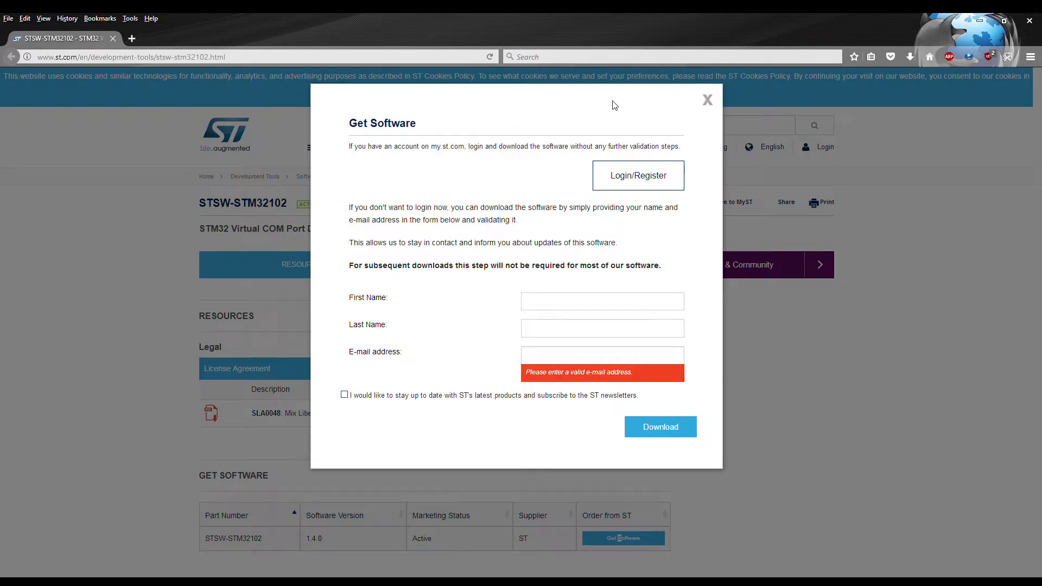
pyautogui.moveTo(564, 154)
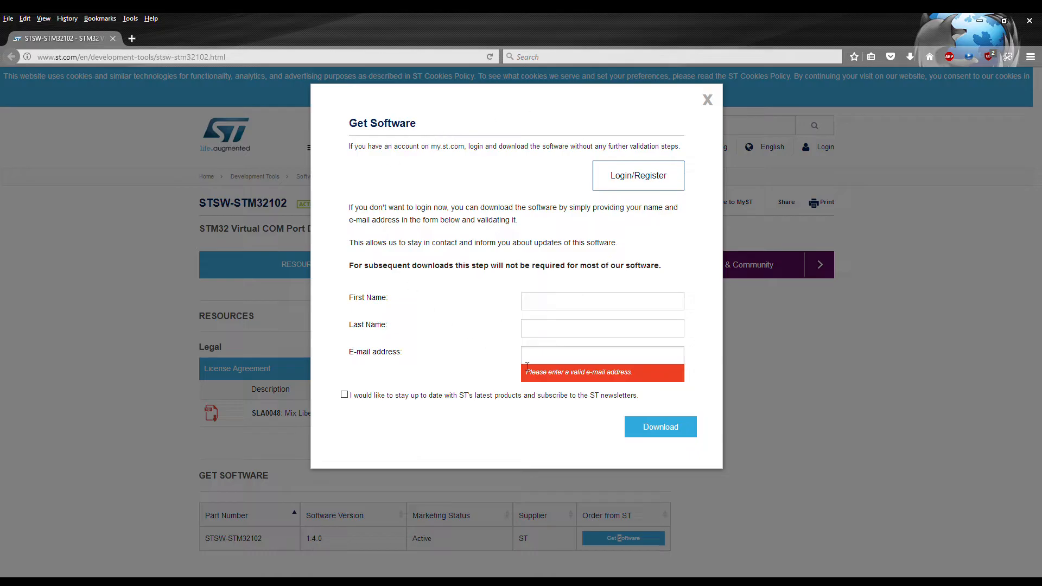
pyautogui.moveTo(541, 312)
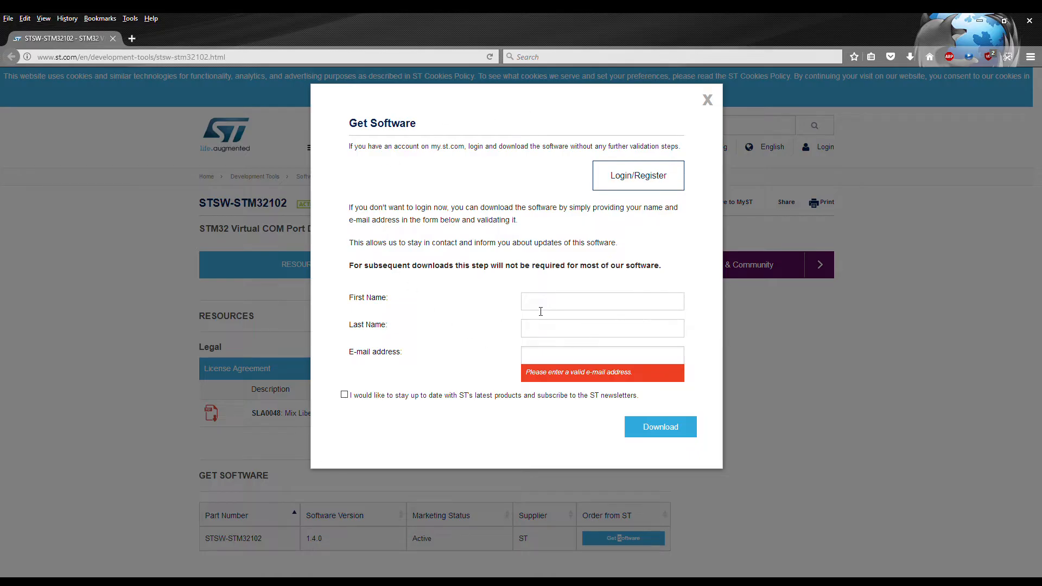
pyautogui.moveTo(546, 360)
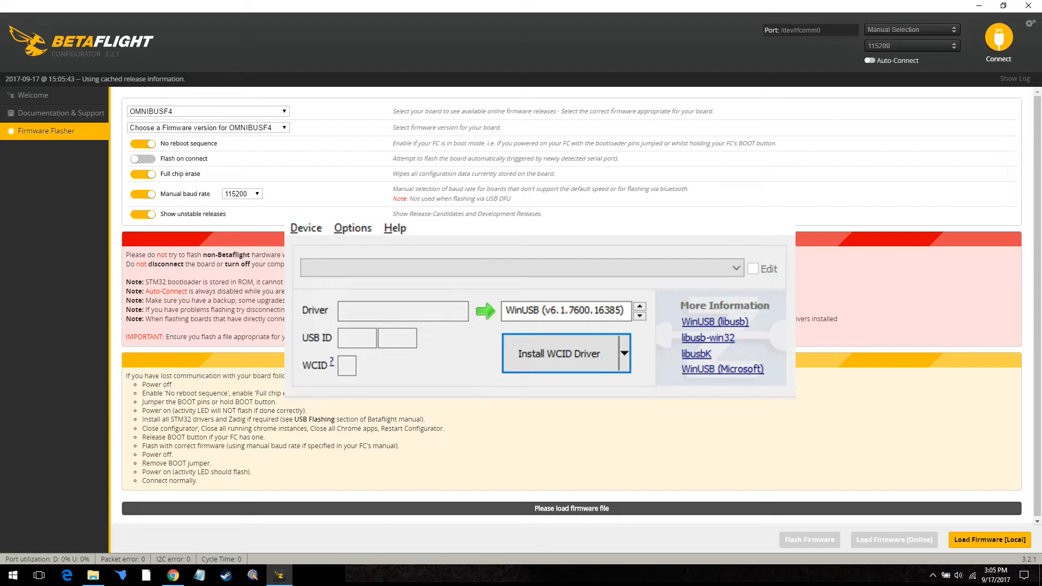
pyautogui.moveTo(463, 227)
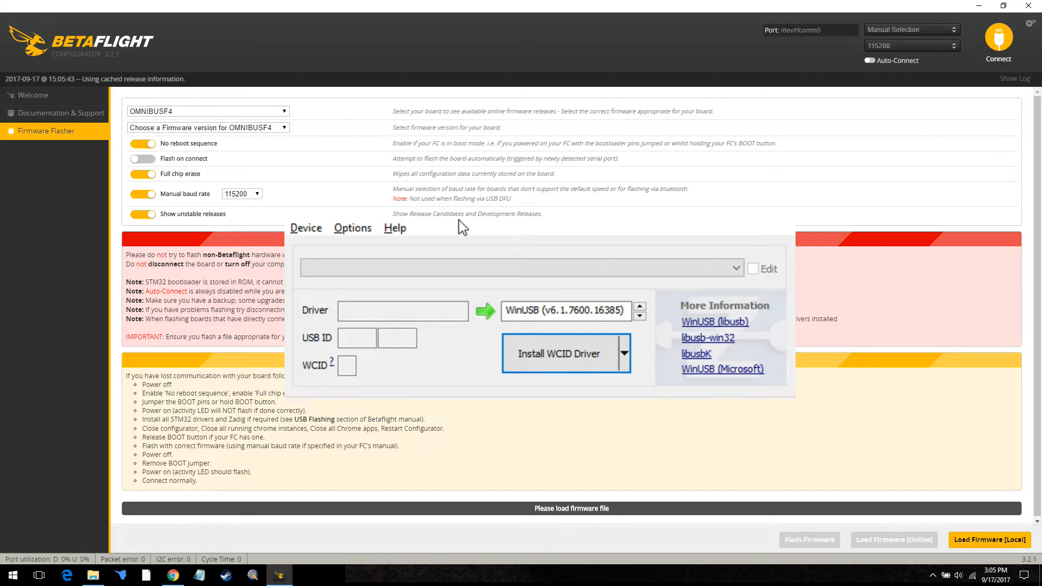
# Step: List all connected USB devices in Zadig and expand the detected-device dropdown
pyautogui.click(352, 228)
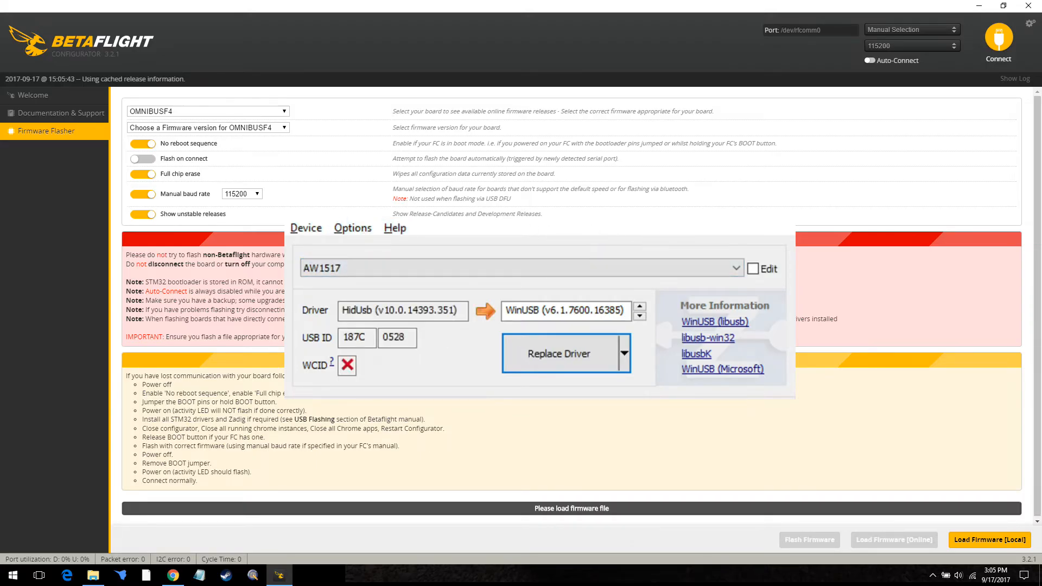
pyautogui.click(519, 268)
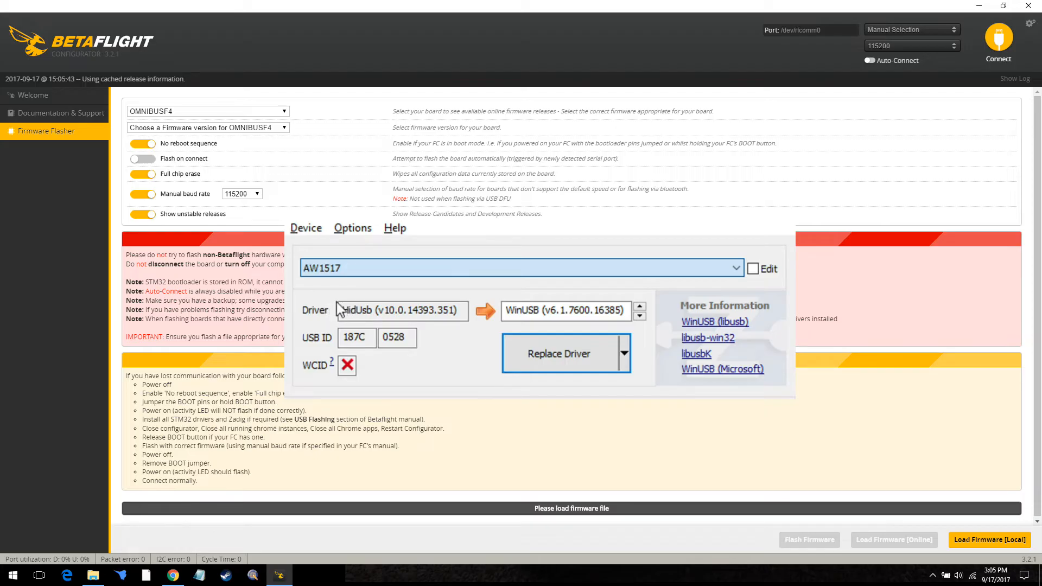
pyautogui.moveTo(377, 306)
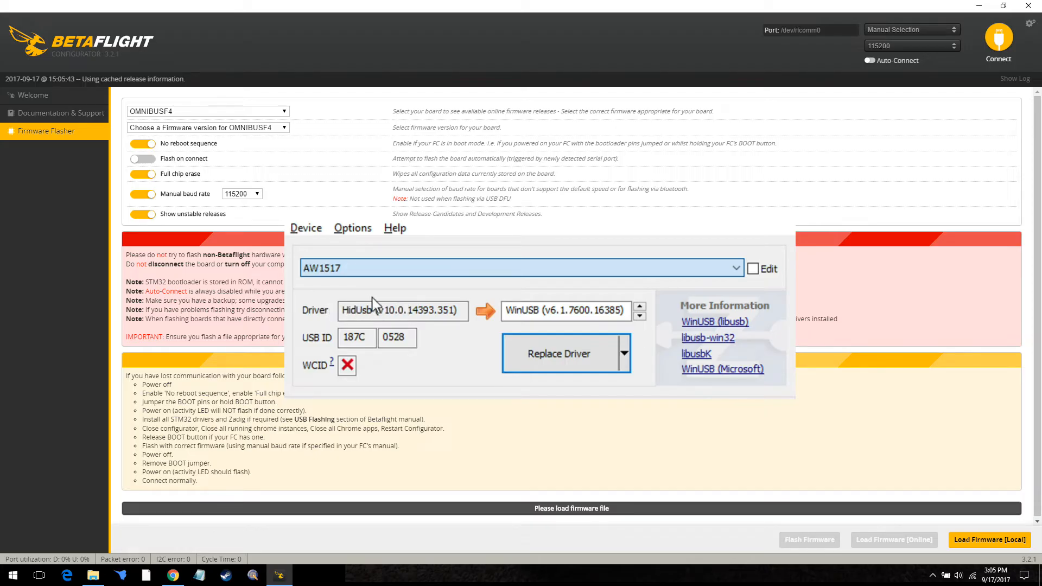
pyautogui.moveTo(333, 313)
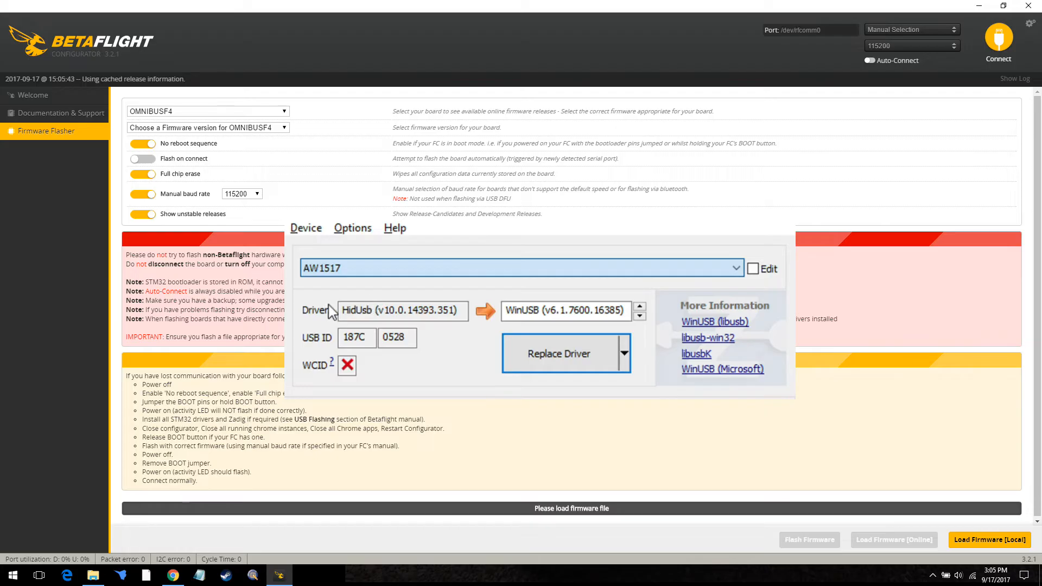
pyautogui.moveTo(388, 307)
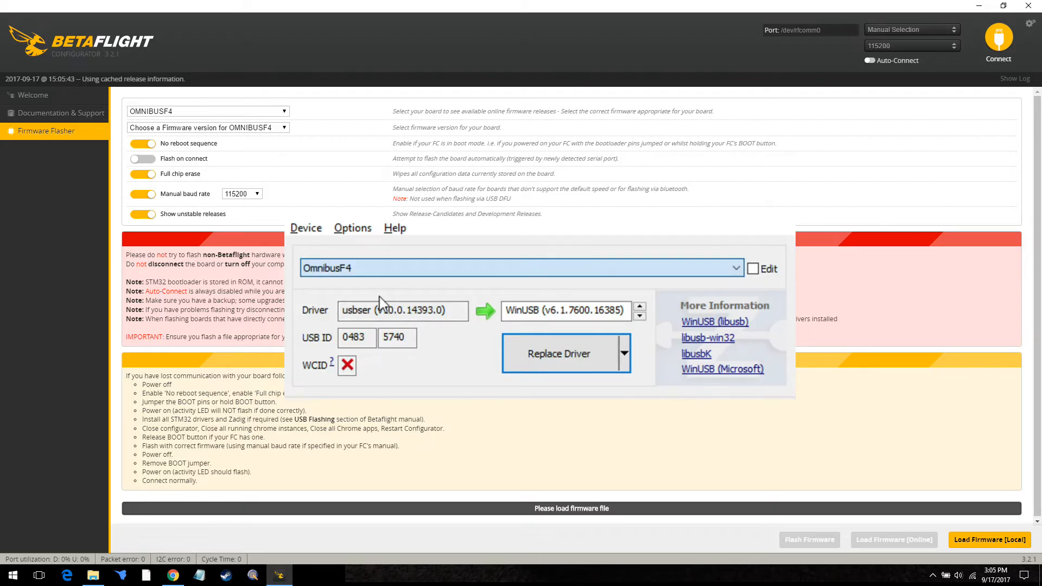
pyautogui.moveTo(415, 309)
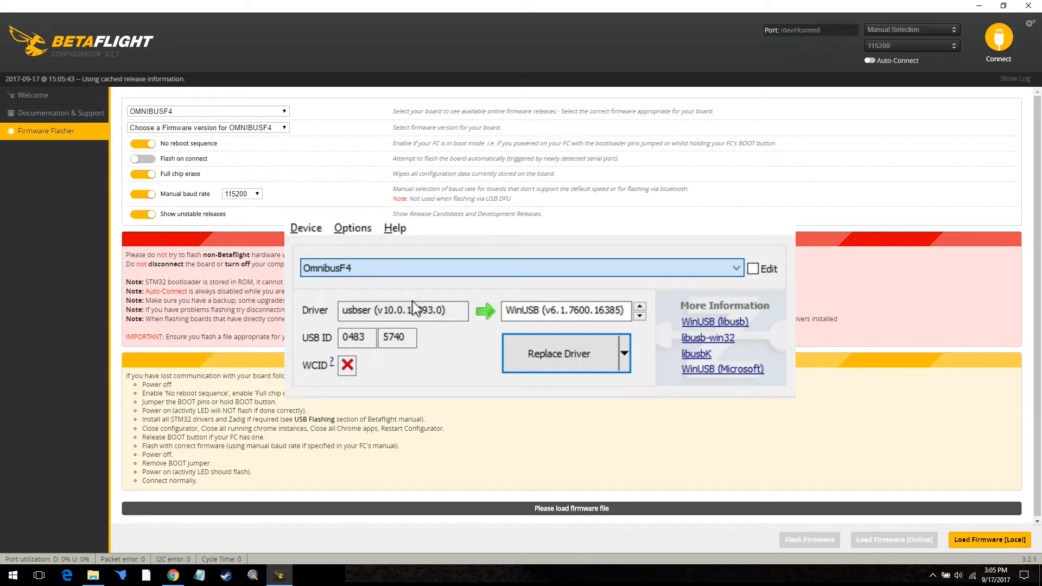
pyautogui.moveTo(423, 284)
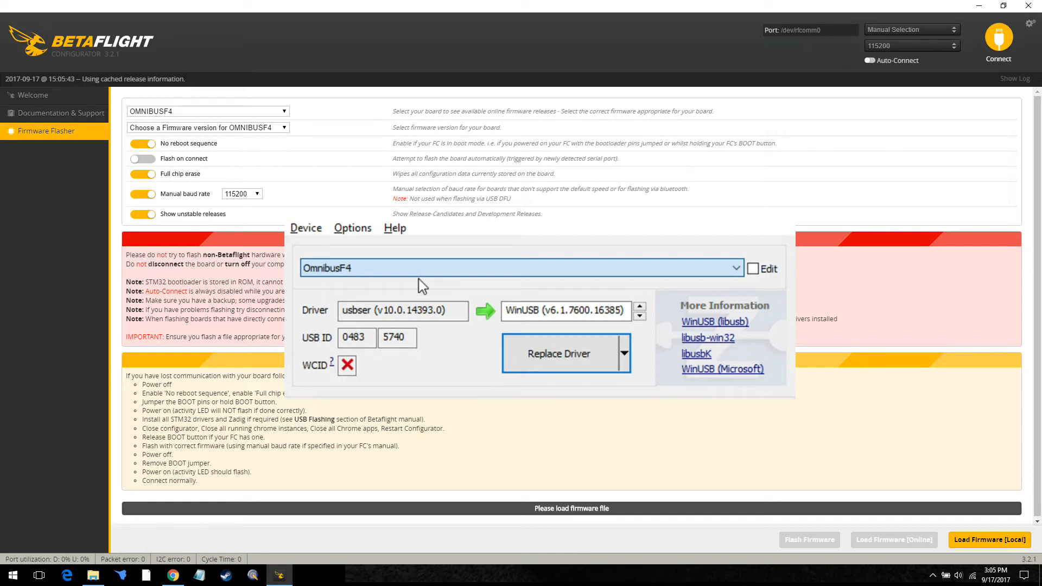
pyautogui.moveTo(422, 285)
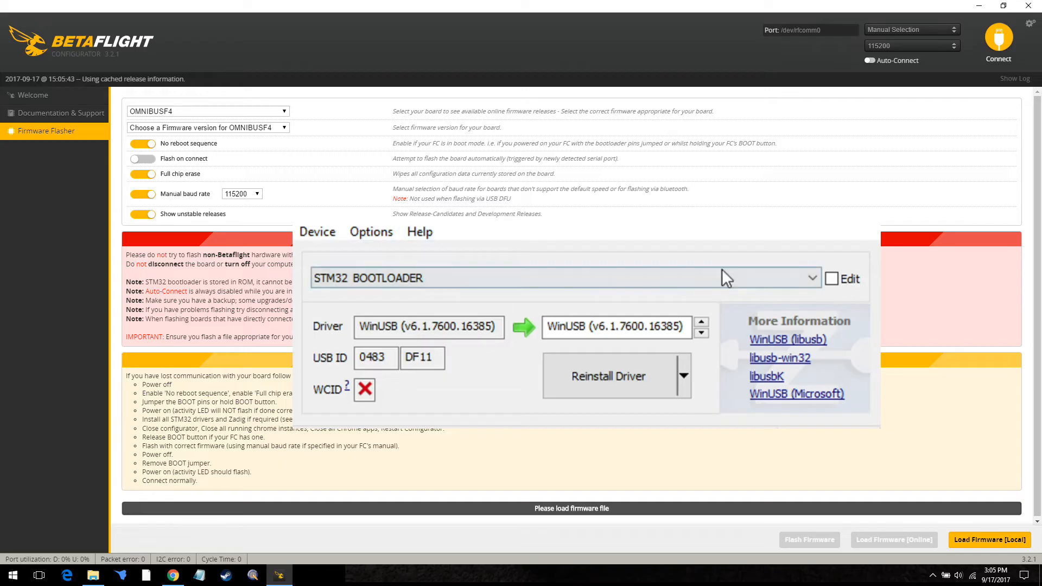
# Step: Select STM32 BOOTLOADER in Zadig for the WinUSB driver replacement
pyautogui.click(558, 278)
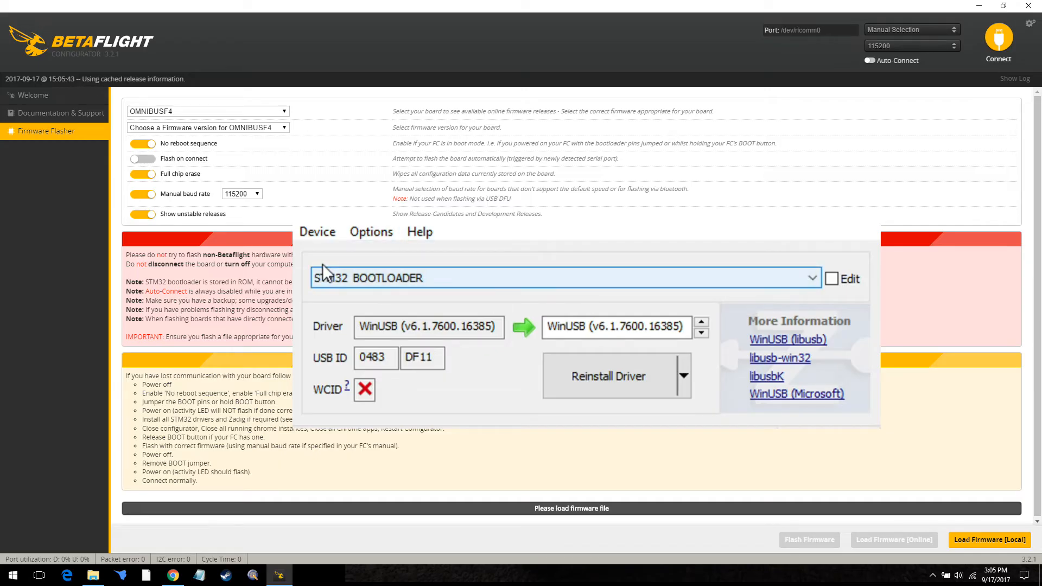
pyautogui.moveTo(328, 272)
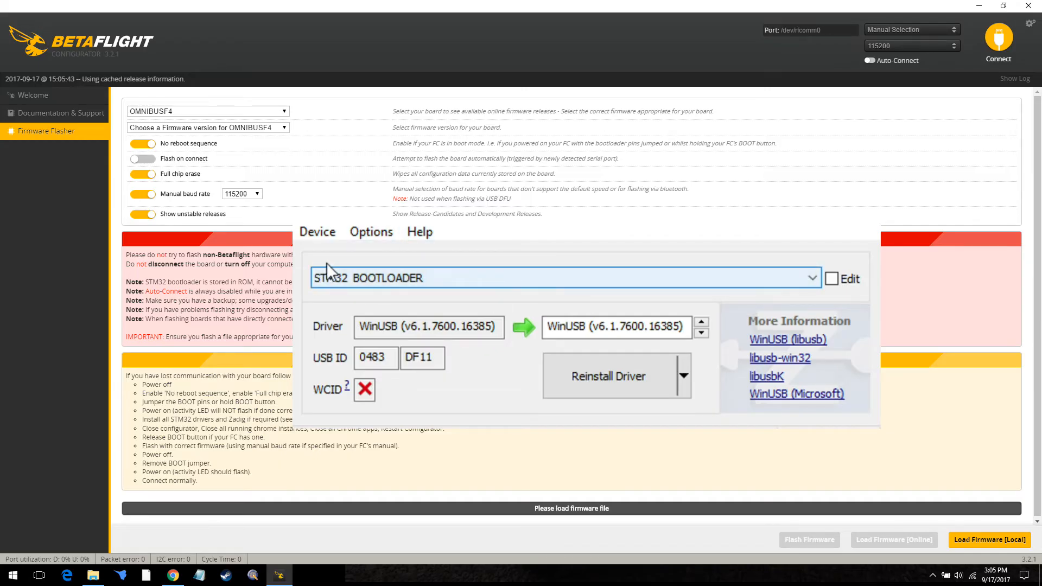
pyautogui.moveTo(444, 265)
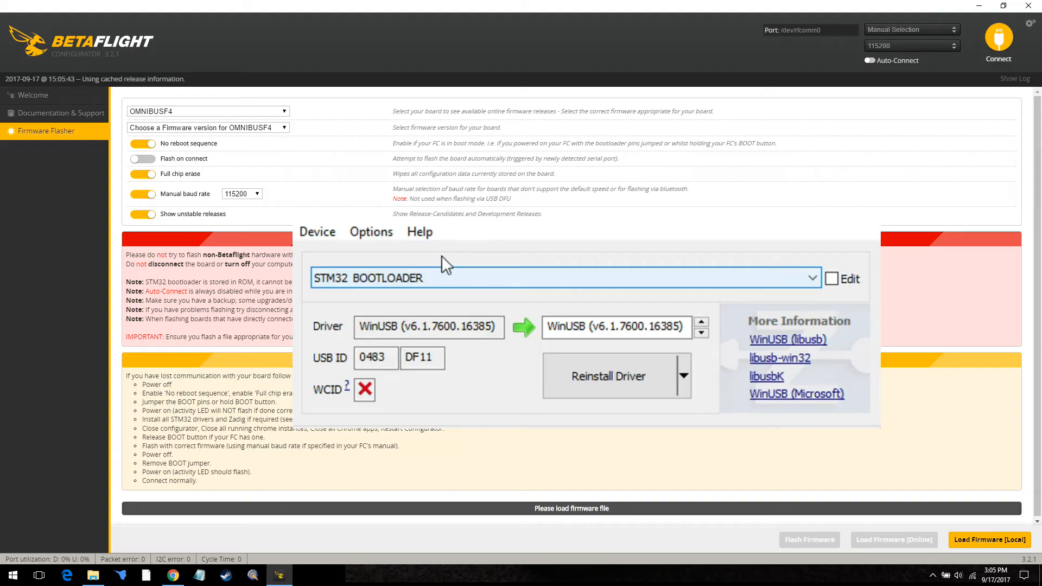
pyautogui.moveTo(395, 270)
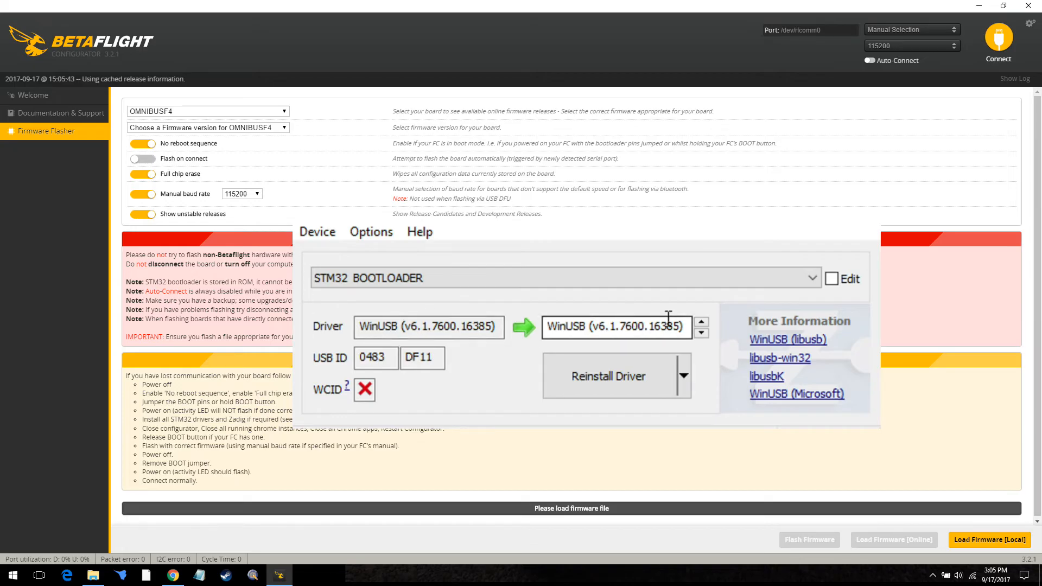
pyautogui.moveTo(592, 376)
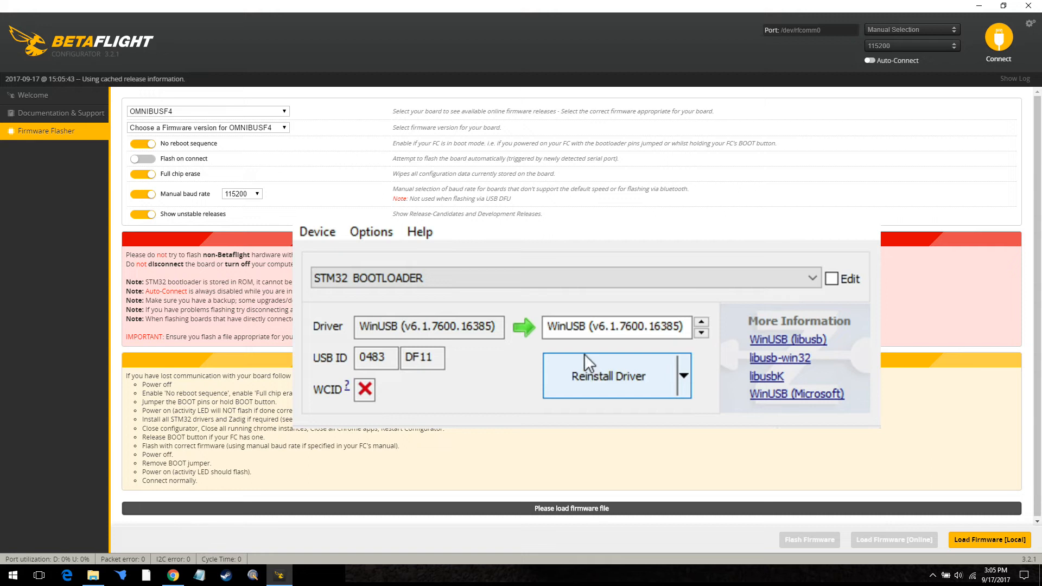
pyautogui.moveTo(579, 351)
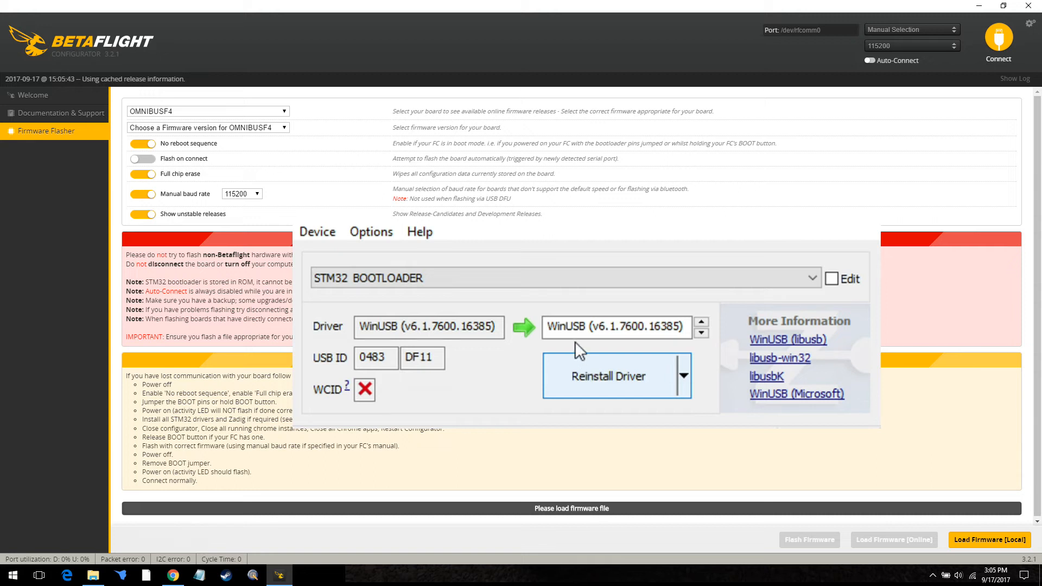
pyautogui.moveTo(582, 350)
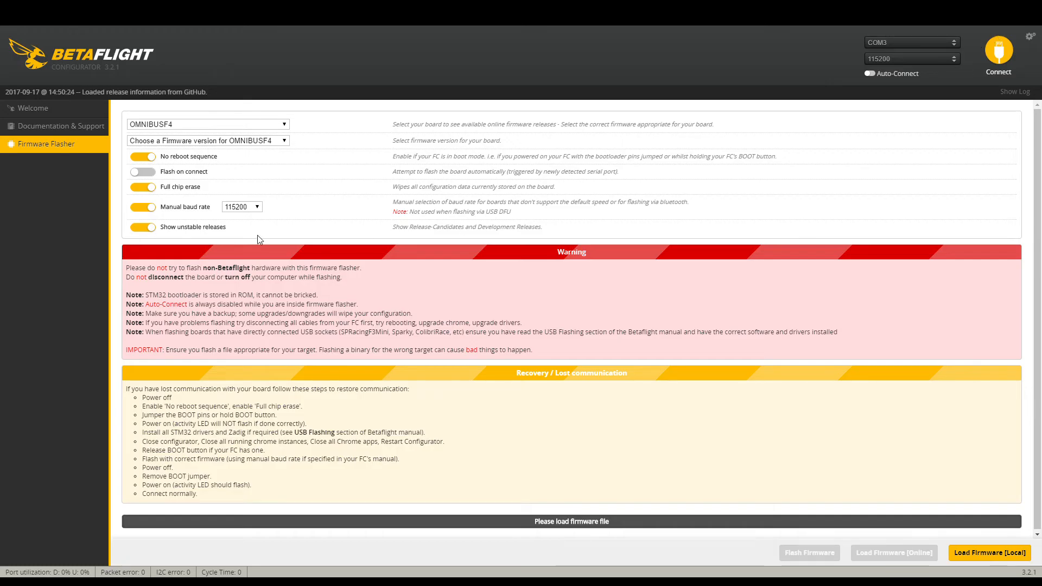
pyautogui.moveTo(120, 83)
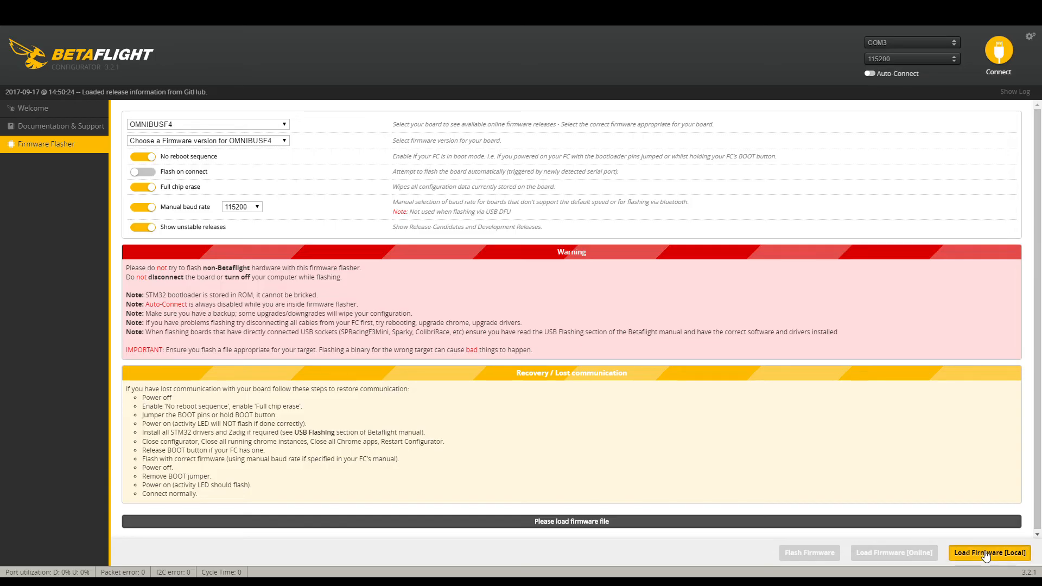
pyautogui.moveTo(431, 288)
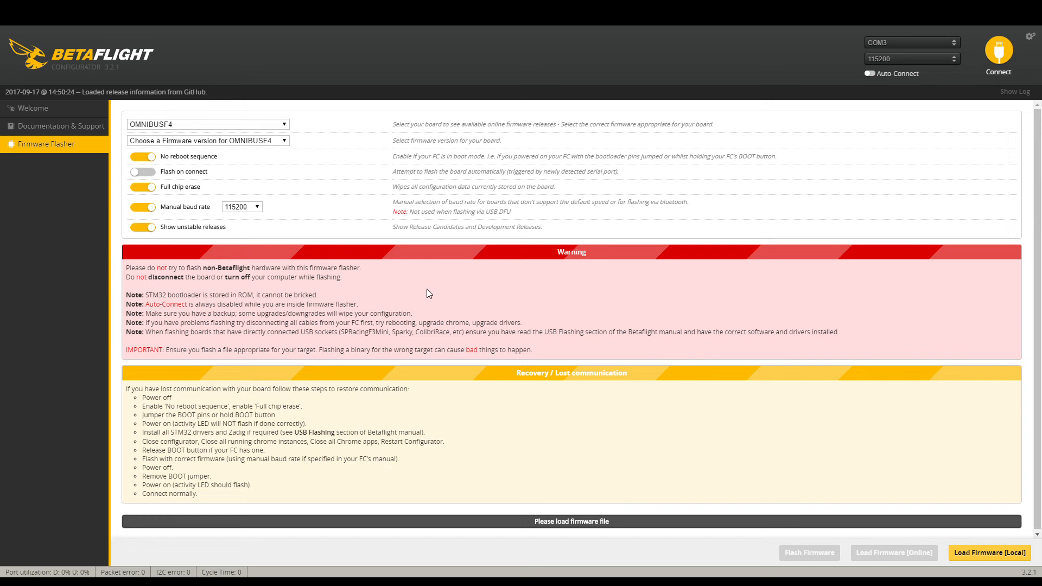
# Step: Load the downloaded local .hex firmware file into the flasher for the OMNIBUSF4 board
pyautogui.click(991, 553)
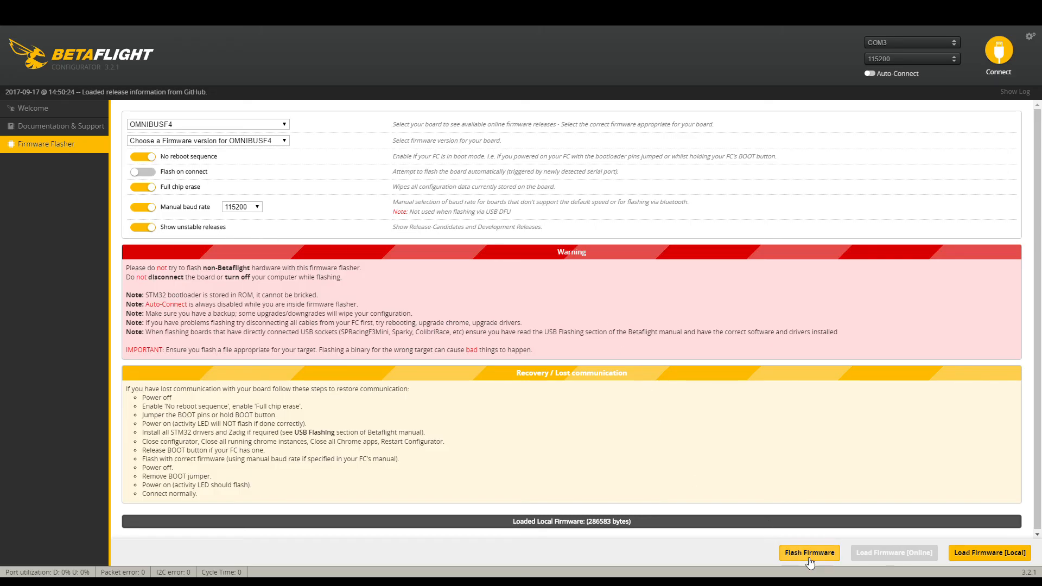
pyautogui.moveTo(584, 532)
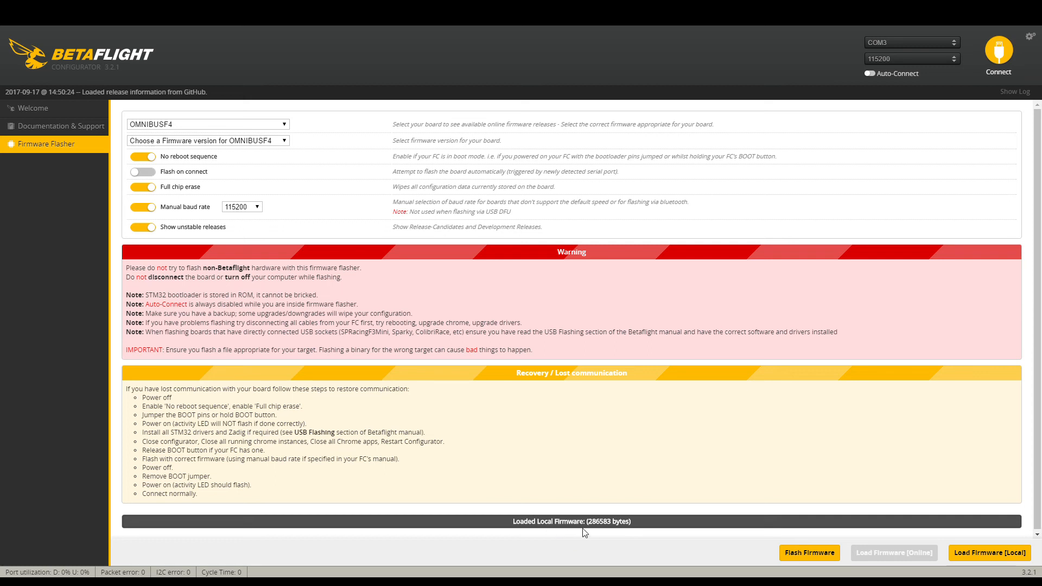
pyautogui.moveTo(560, 532)
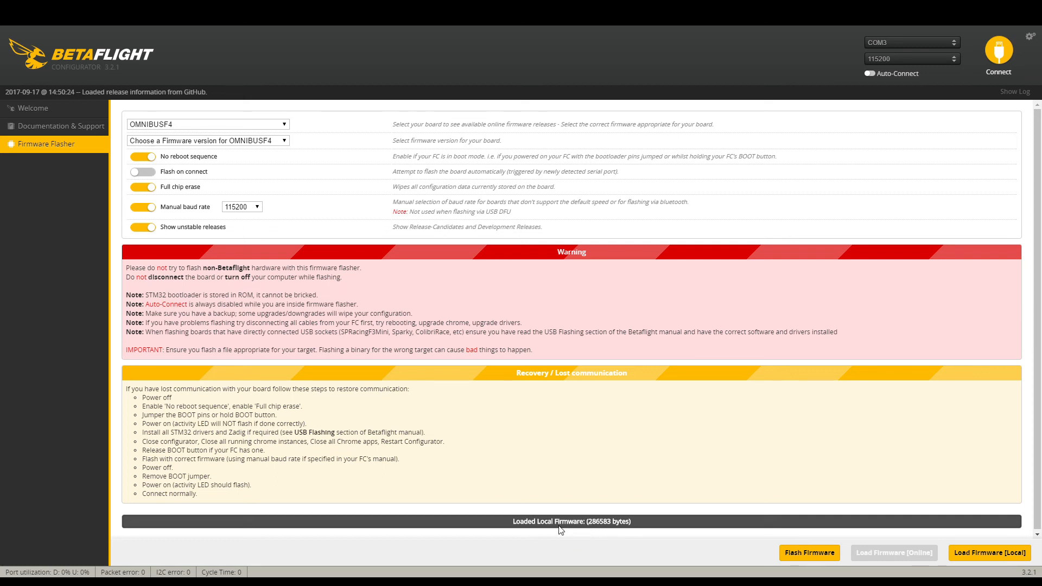
pyautogui.moveTo(605, 464)
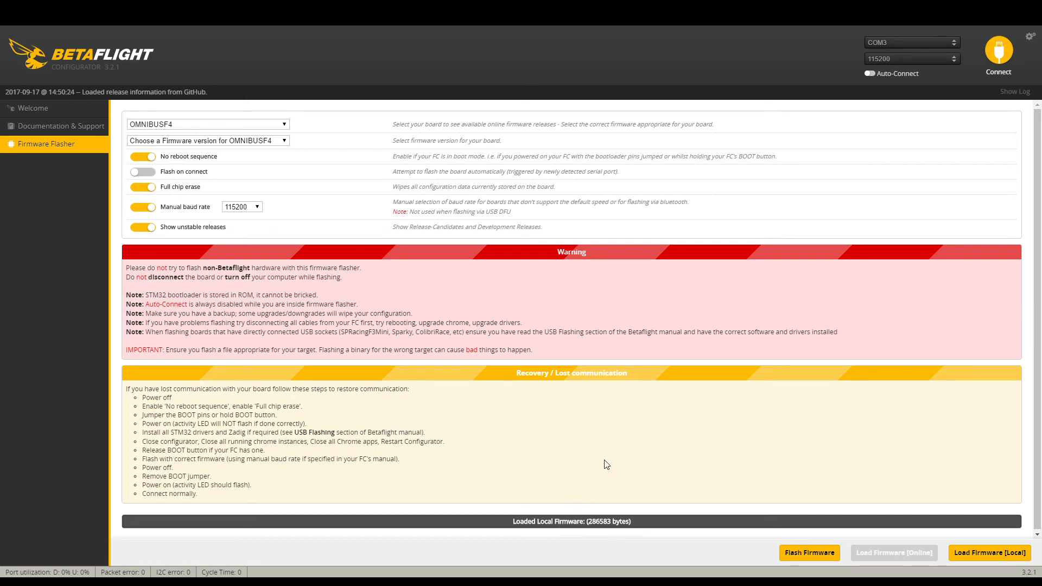
pyautogui.moveTo(623, 448)
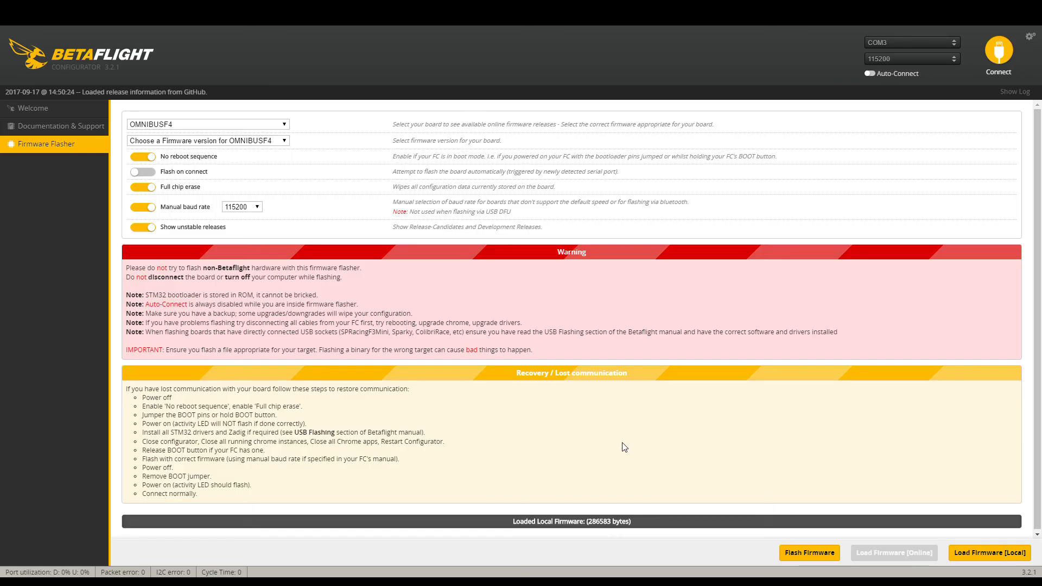
pyautogui.moveTo(615, 439)
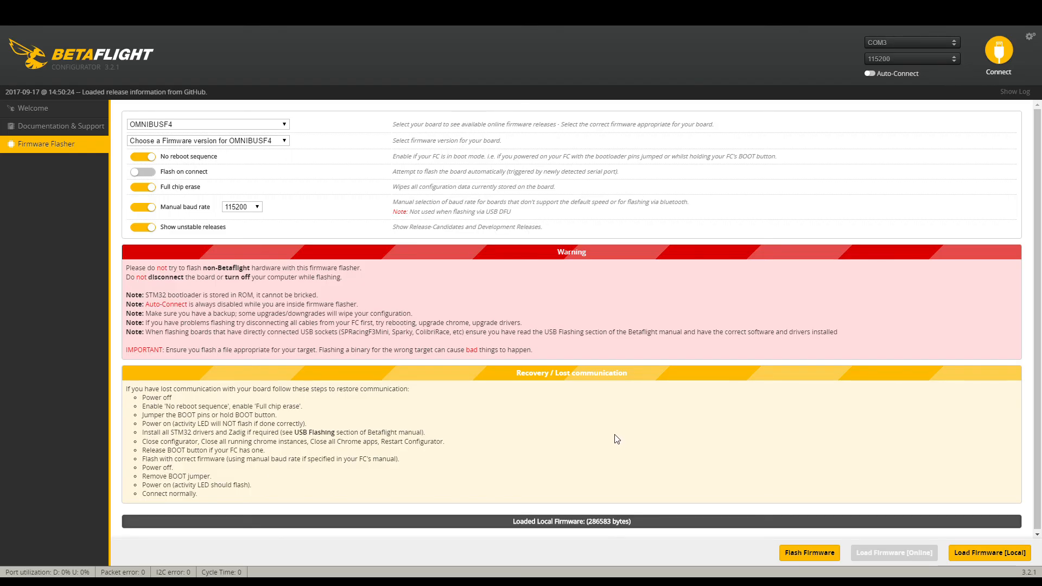
pyautogui.moveTo(600, 420)
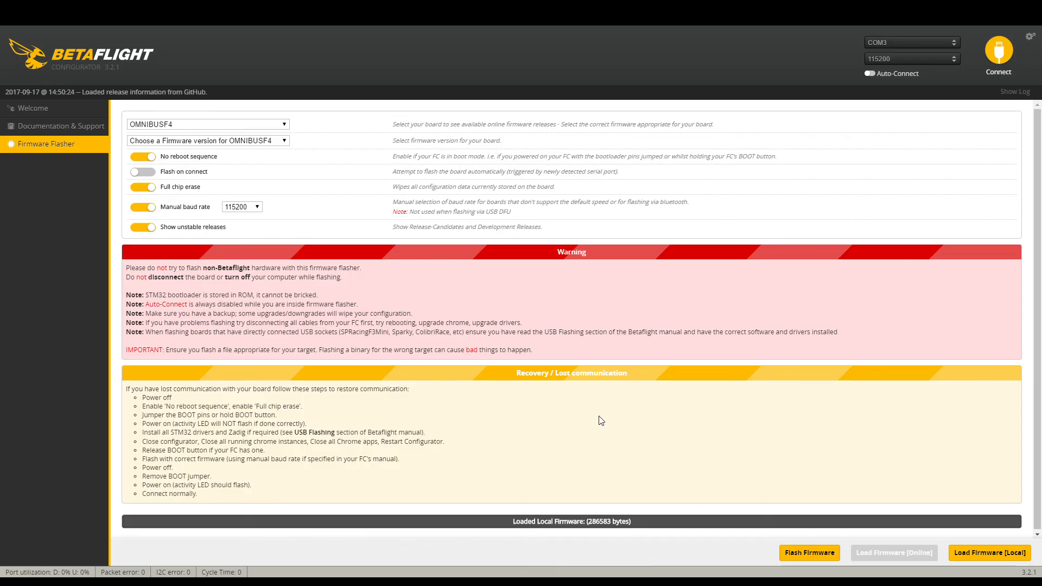
pyautogui.moveTo(589, 424)
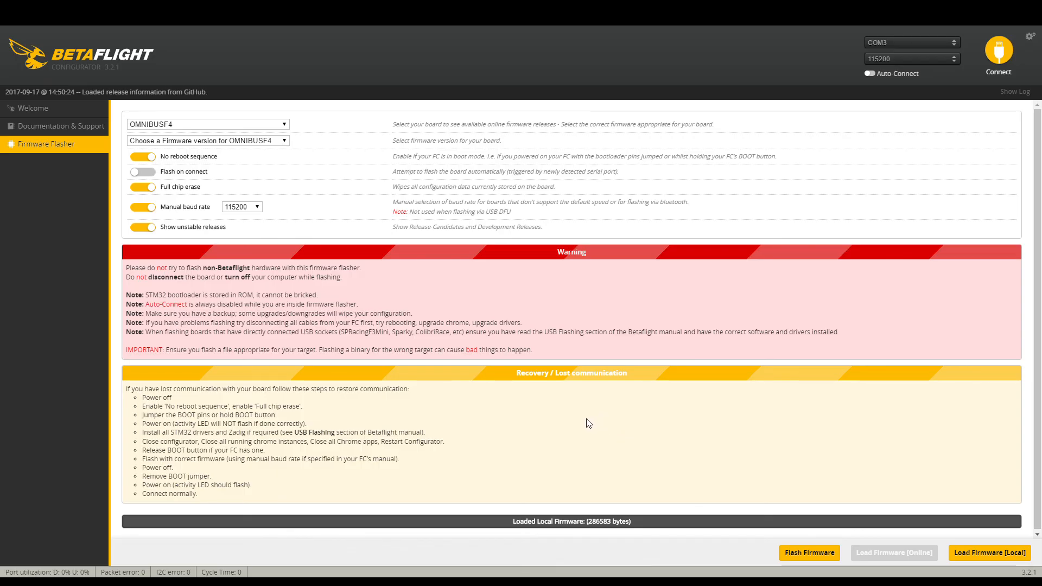
pyautogui.moveTo(978, 75)
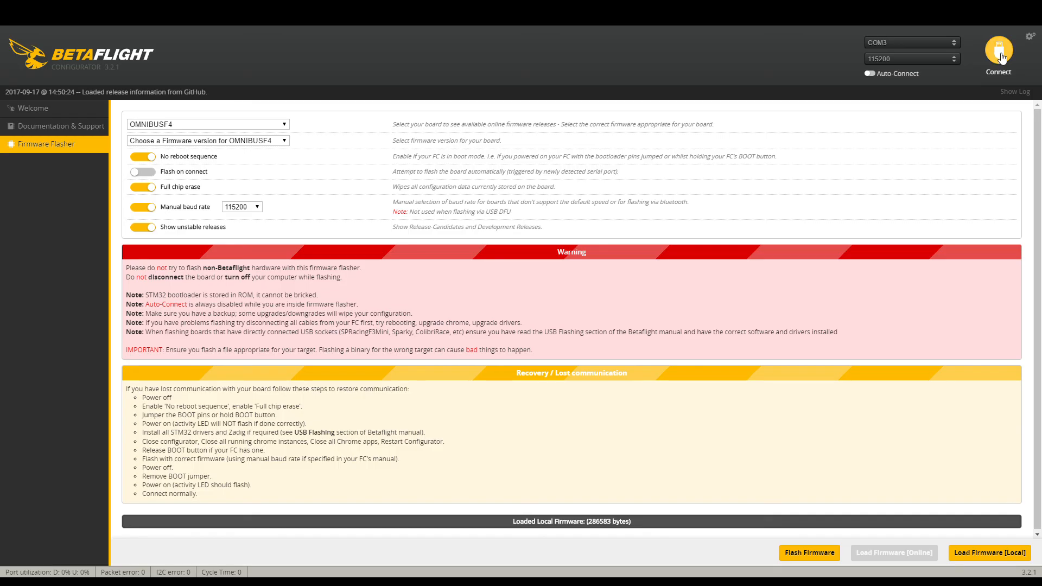
# Step: Connect to the freshly flashed flight controller so the Setup page with the 3D quad appears
pyautogui.click(998, 52)
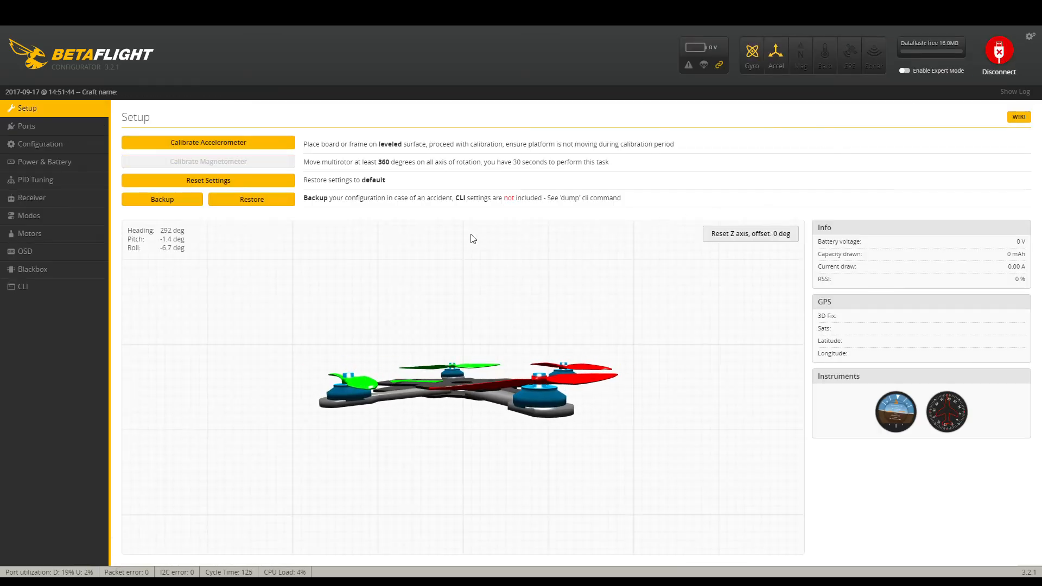